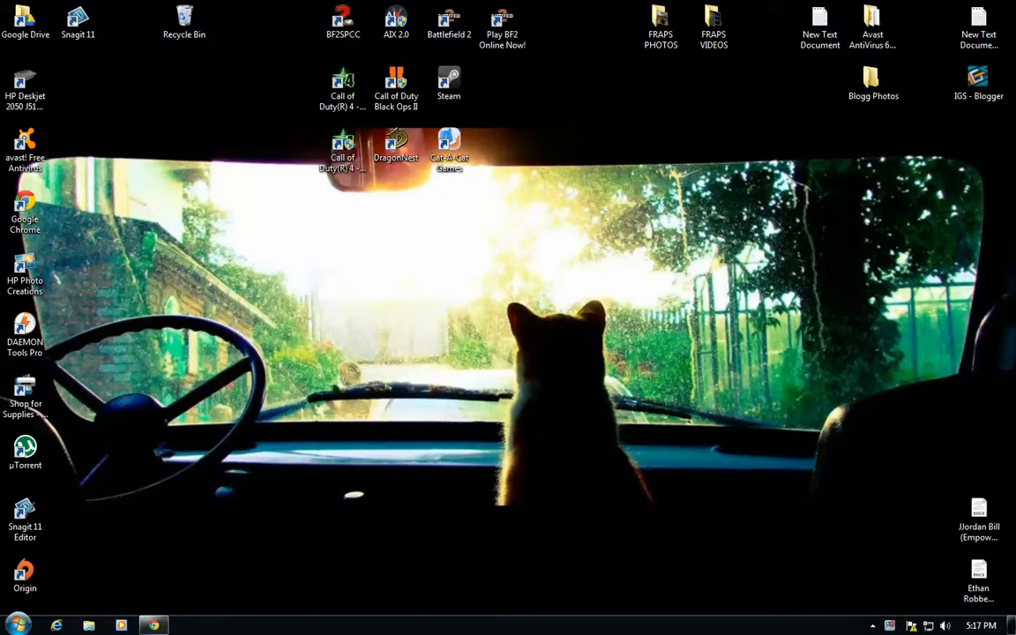
mouse_move(222, 64)
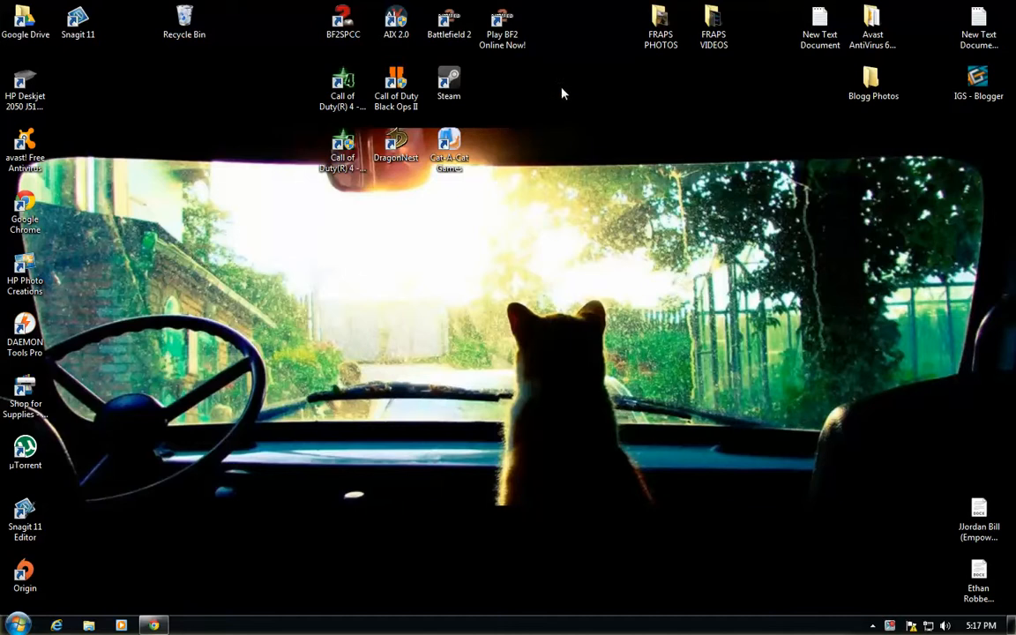
From the Battlefield 2 shortcut's location, reach mods\bf2\python\game and load scoringCommon.py in Notepad.
right_click(448, 21)
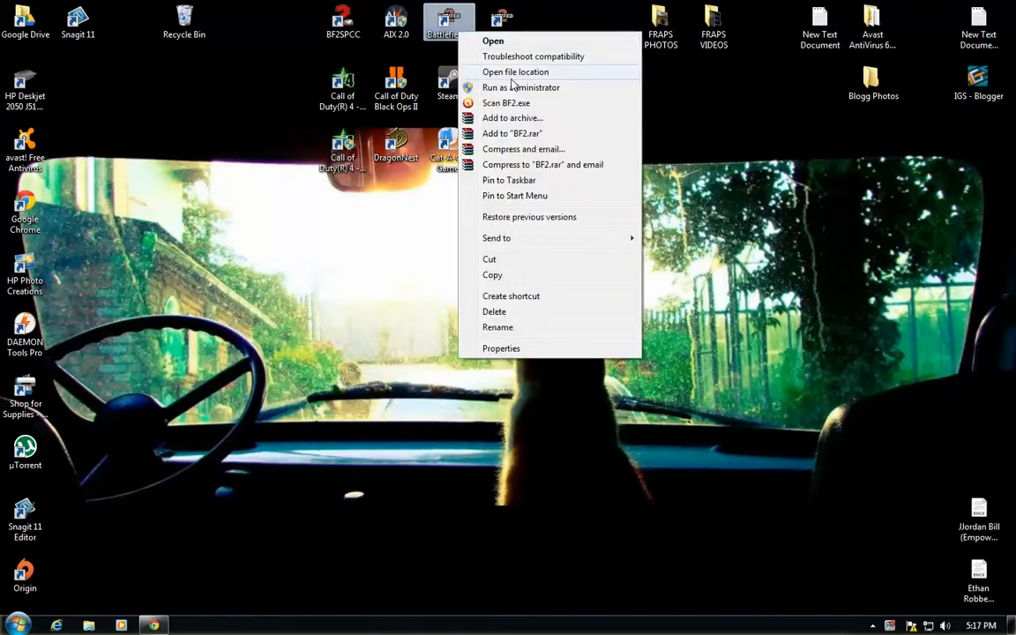
left_click(515, 71)
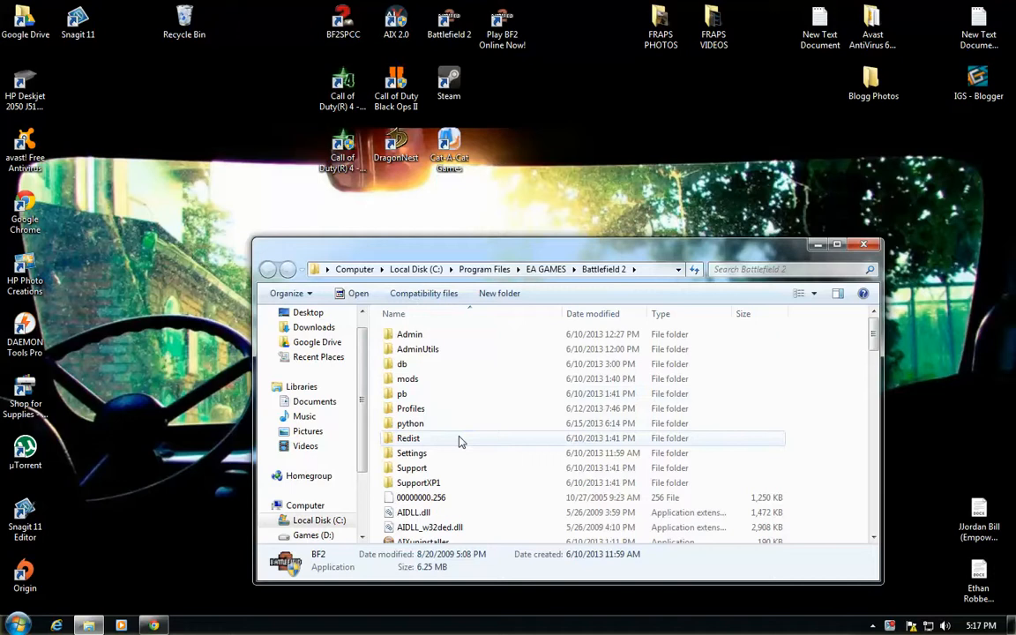
mouse_move(473, 445)
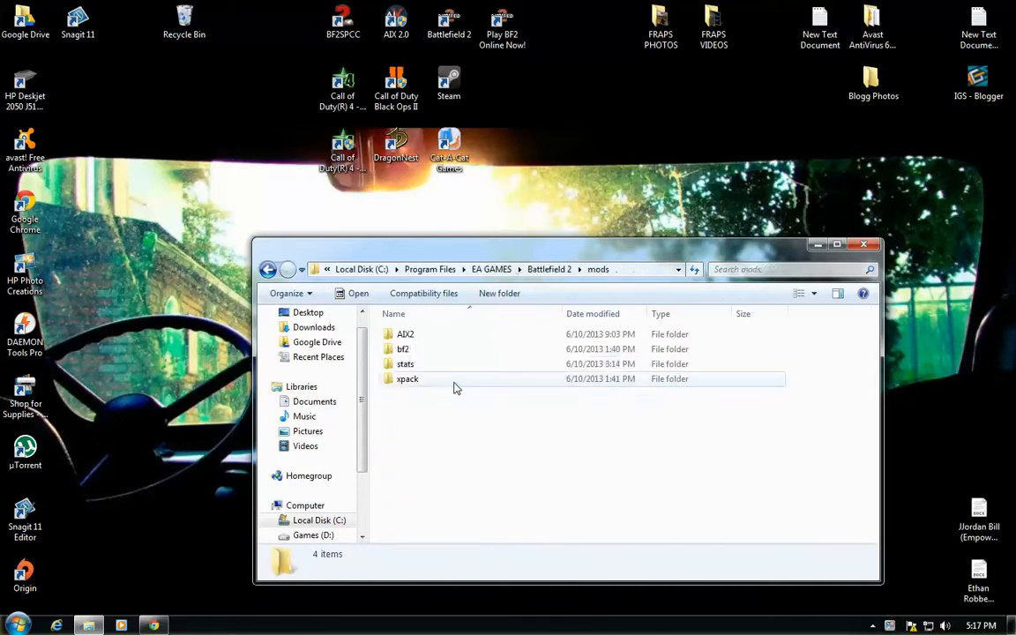
double_click(402, 350)
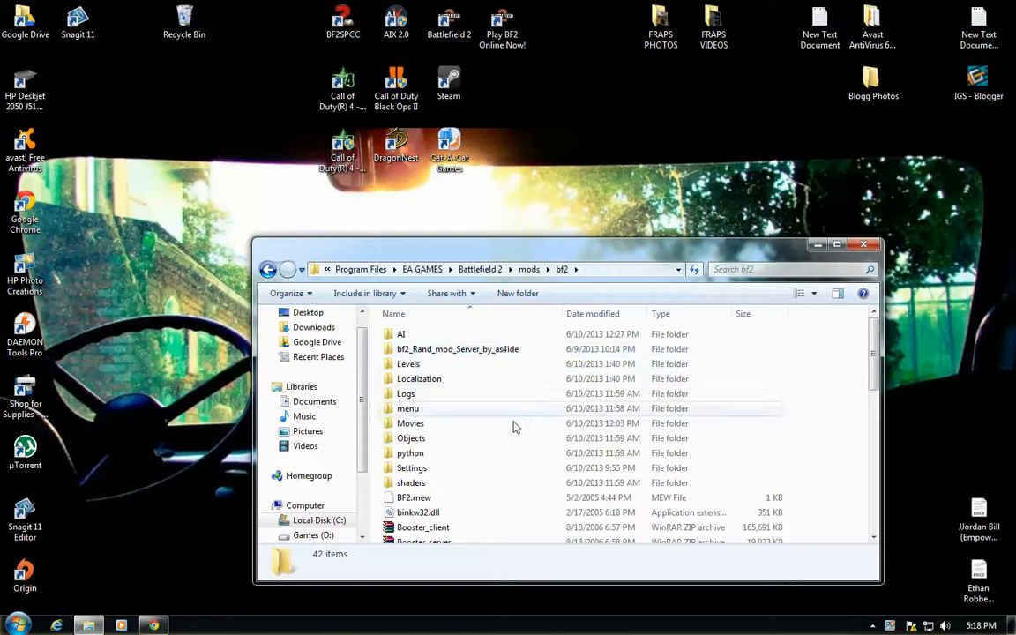
double_click(409, 452)
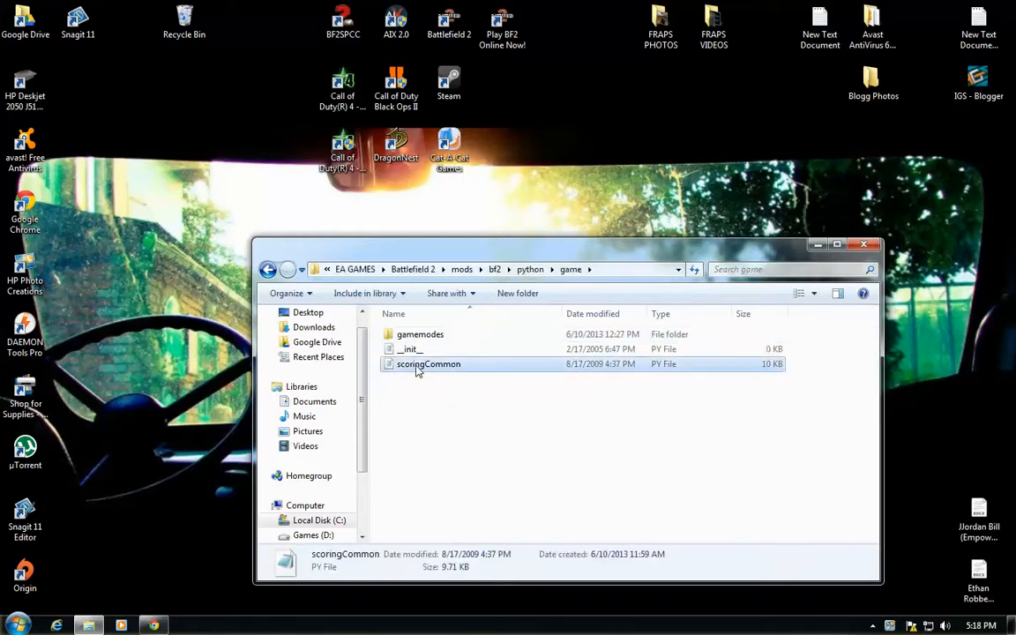
double_click(428, 363)
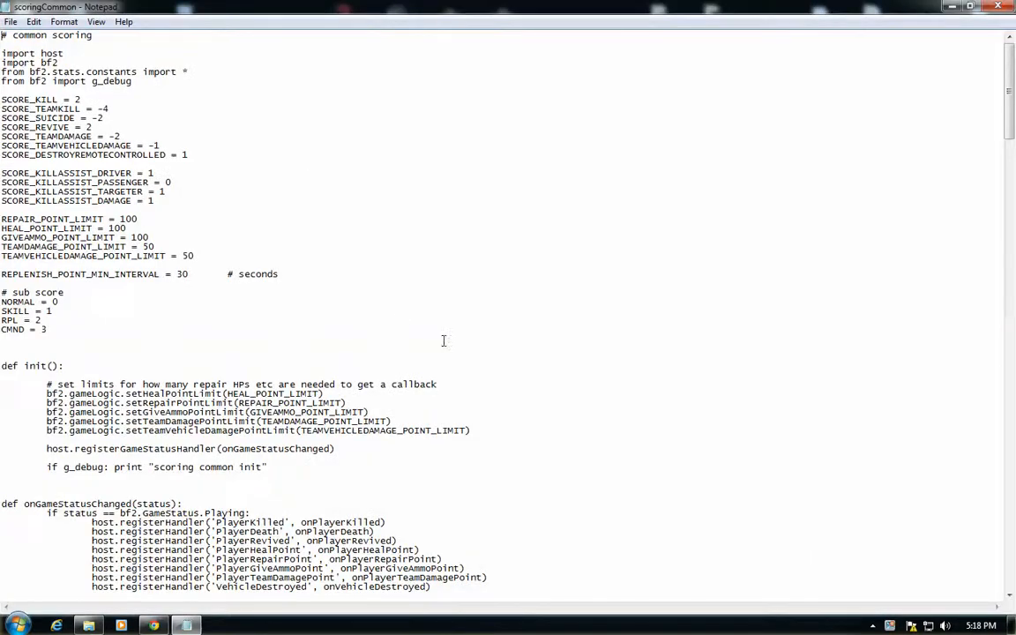
scroll("down", 3)
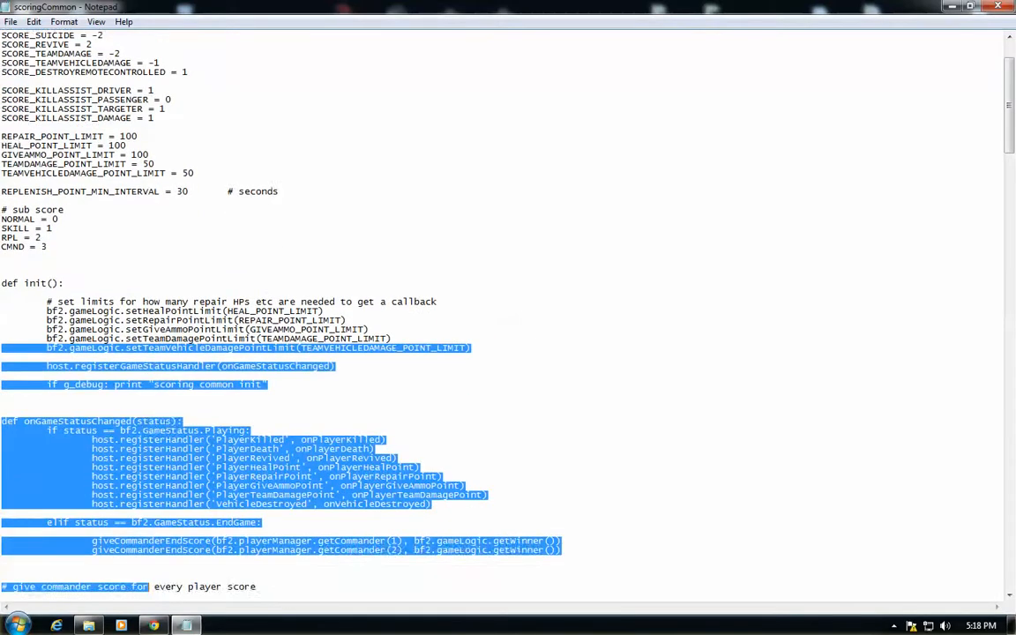
scroll("down", 3)
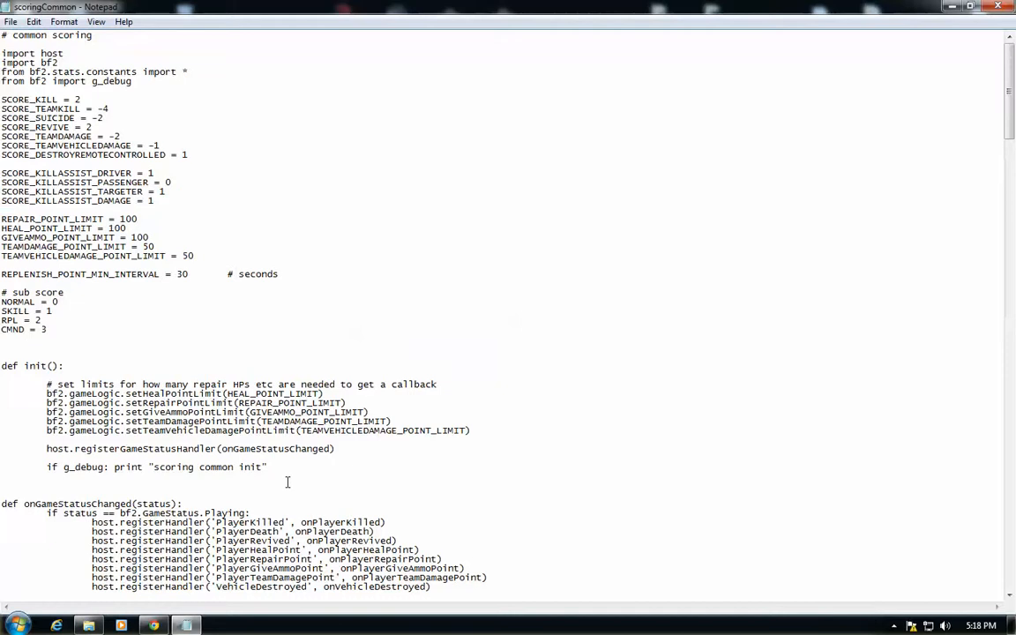
mouse_move(162, 328)
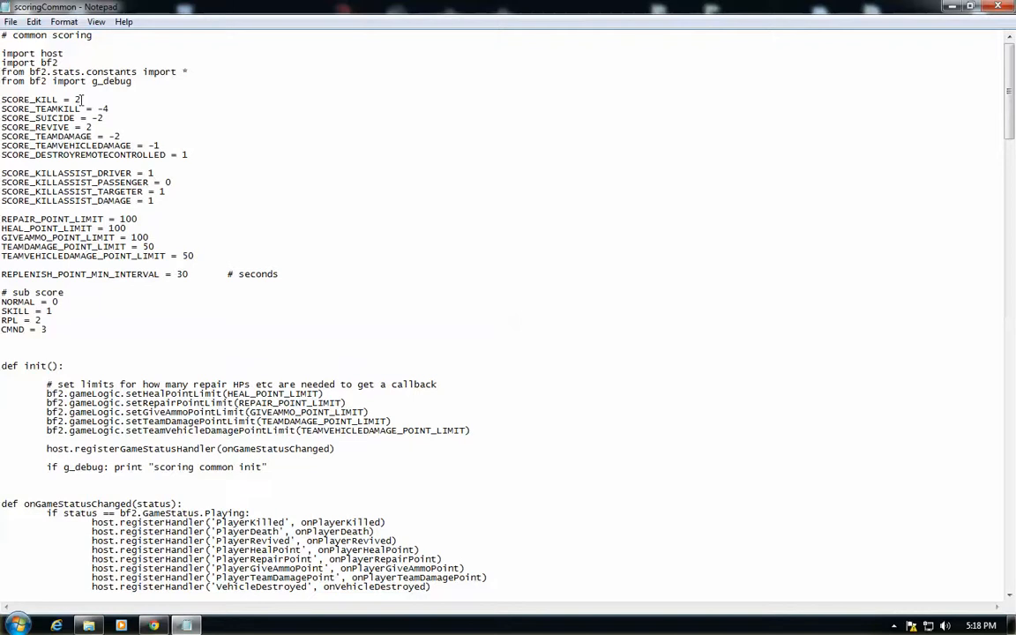
Change SCORE_KILL from 2 to 200 in scoringCommon.py.
type("00")
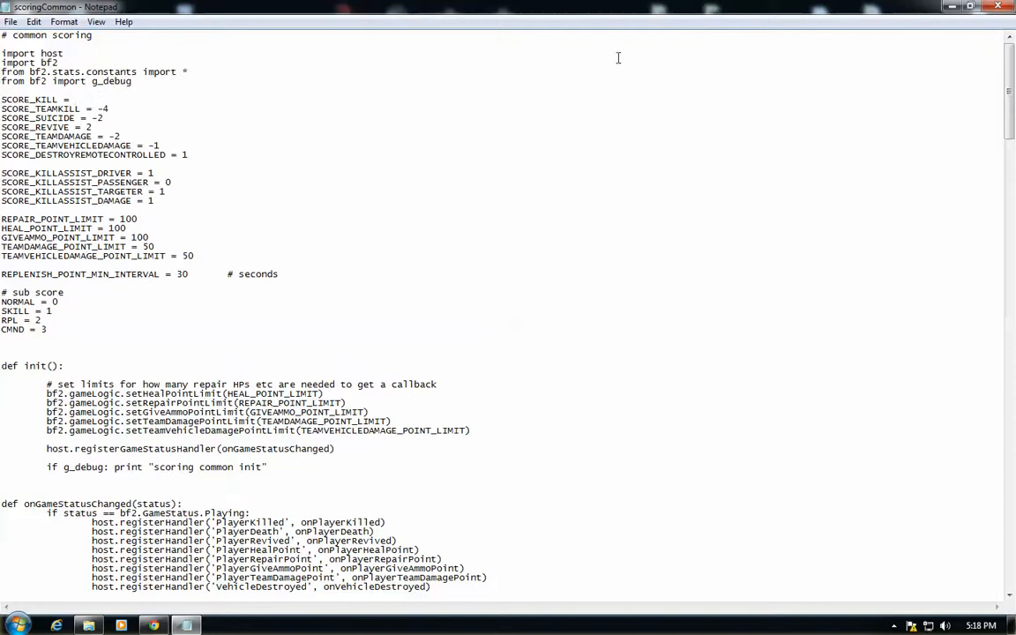
type("200")
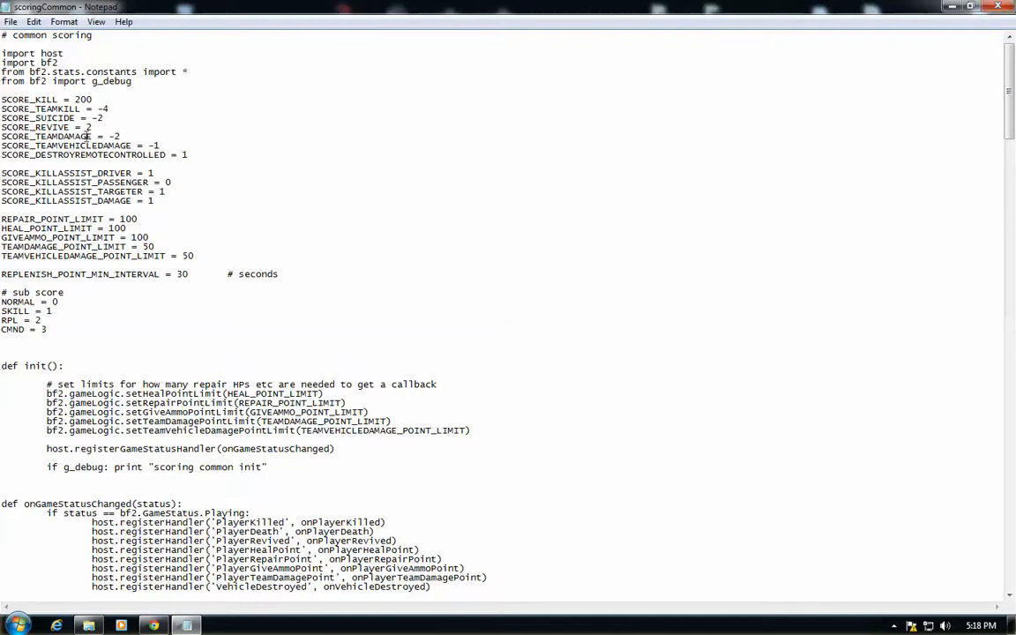
mouse_move(159, 173)
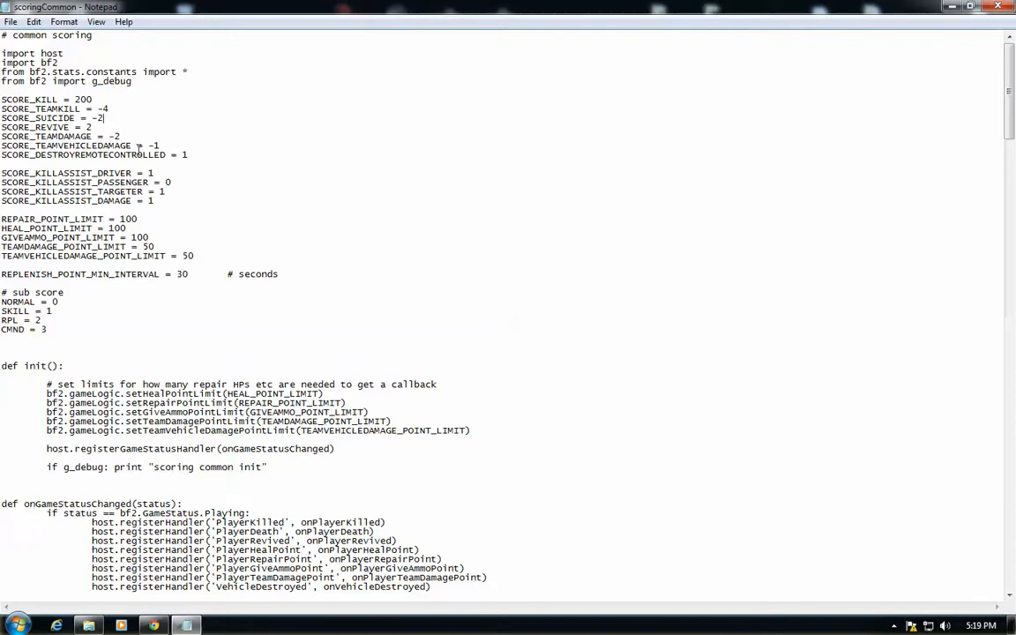
Close the edited script and choose to save changes, bringing up Save As.
left_click(999, 7)
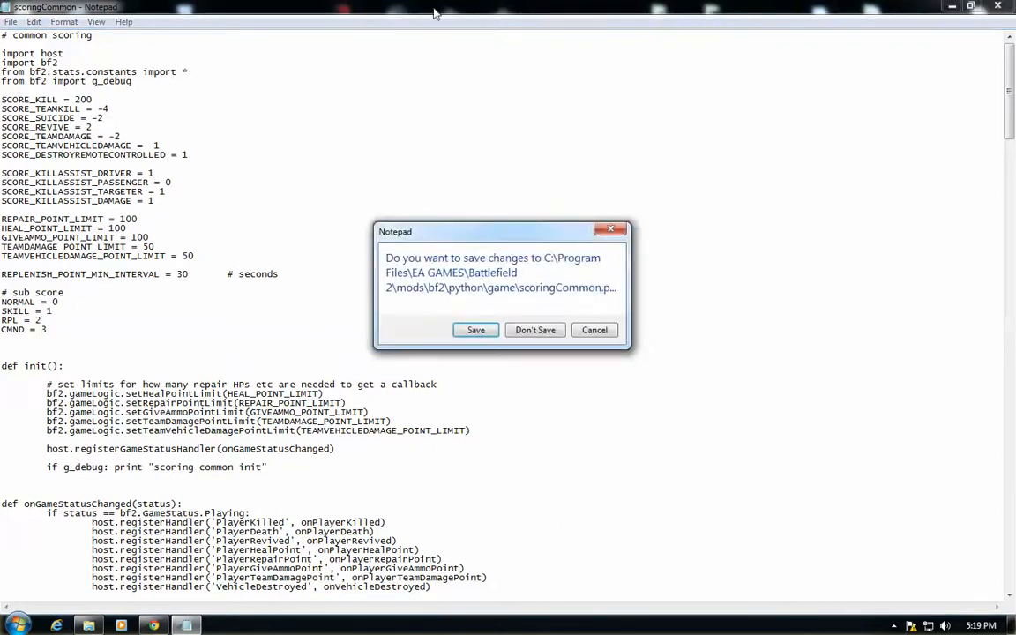
left_click(477, 329)
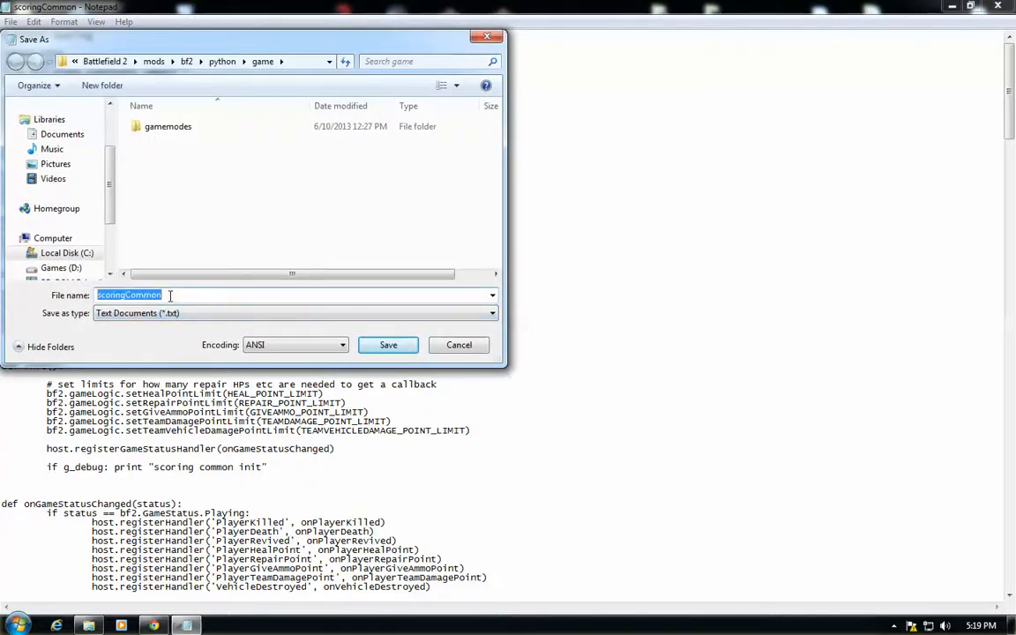
left_click(173, 294)
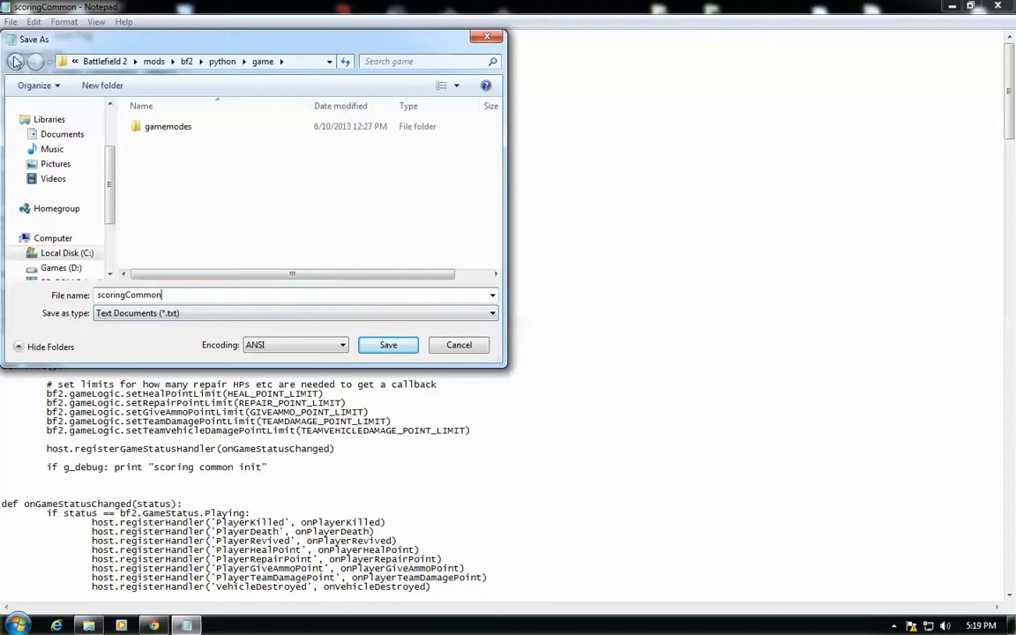
mouse_move(256, 268)
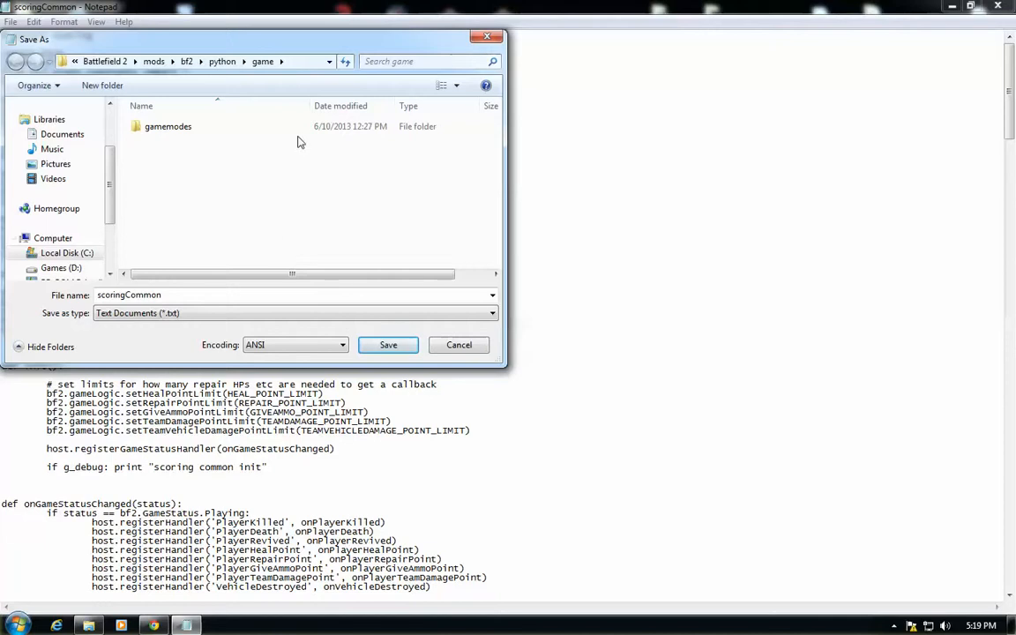
left_click(131, 294)
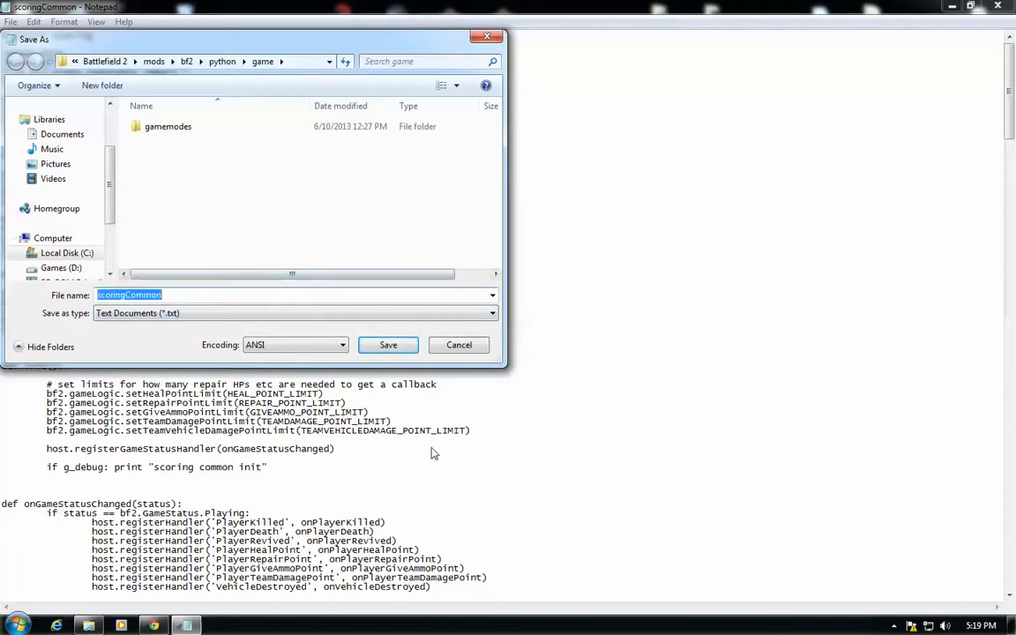
mouse_move(211, 321)
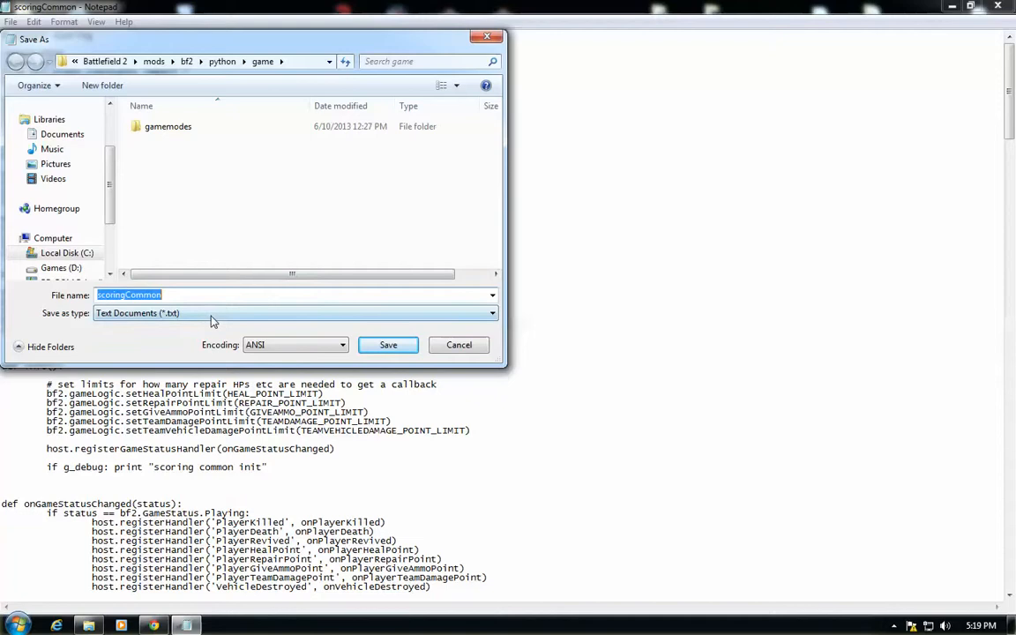
mouse_move(260, 321)
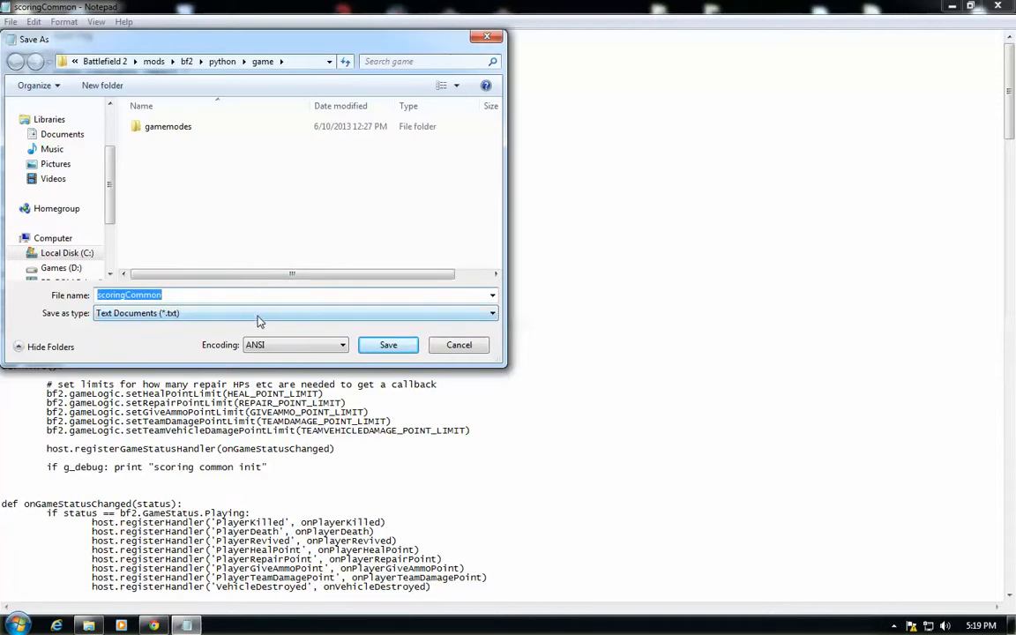
left_click(491, 314)
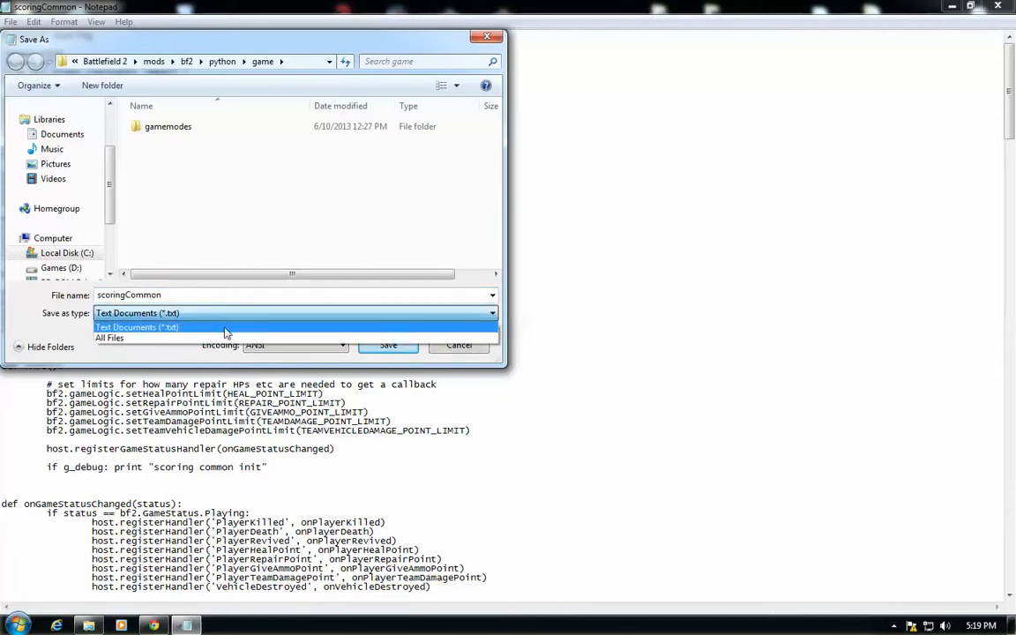
left_click(138, 327)
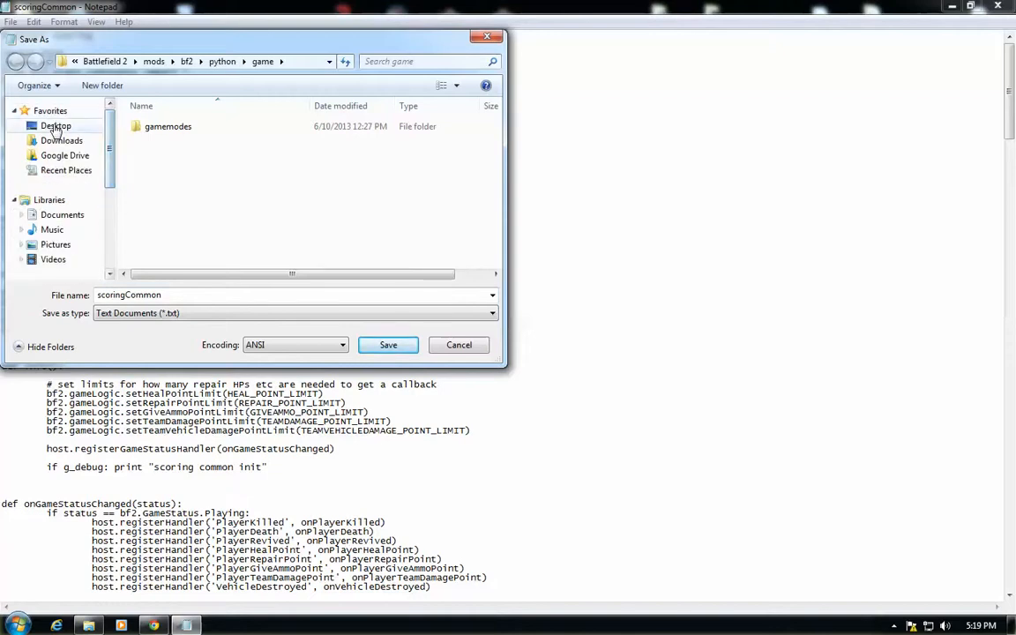
Save the edited scoringCommon copy to the Desktop.
left_click(57, 126)
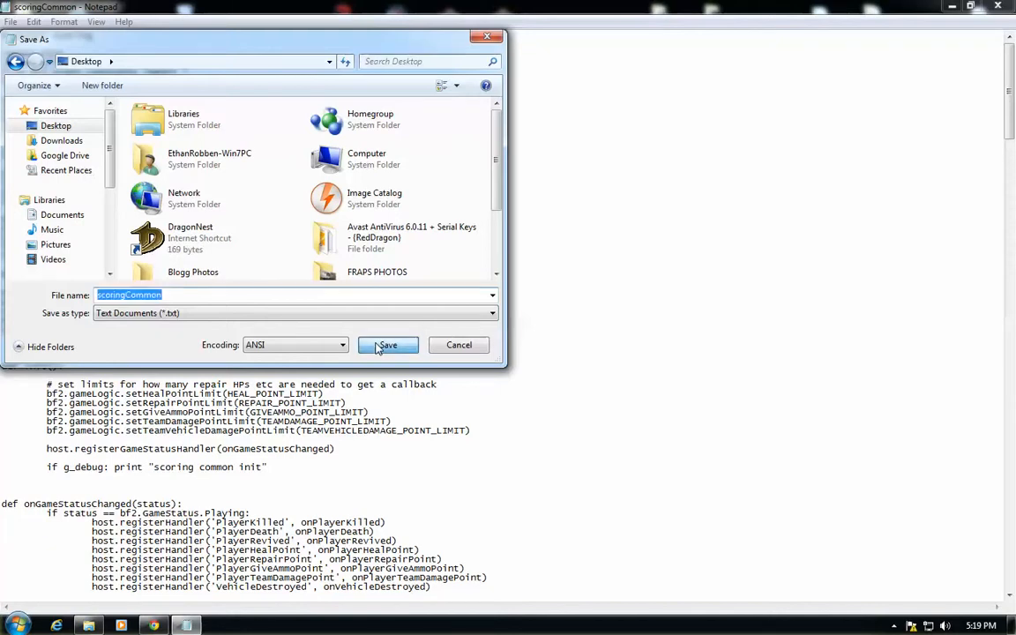
left_click(389, 344)
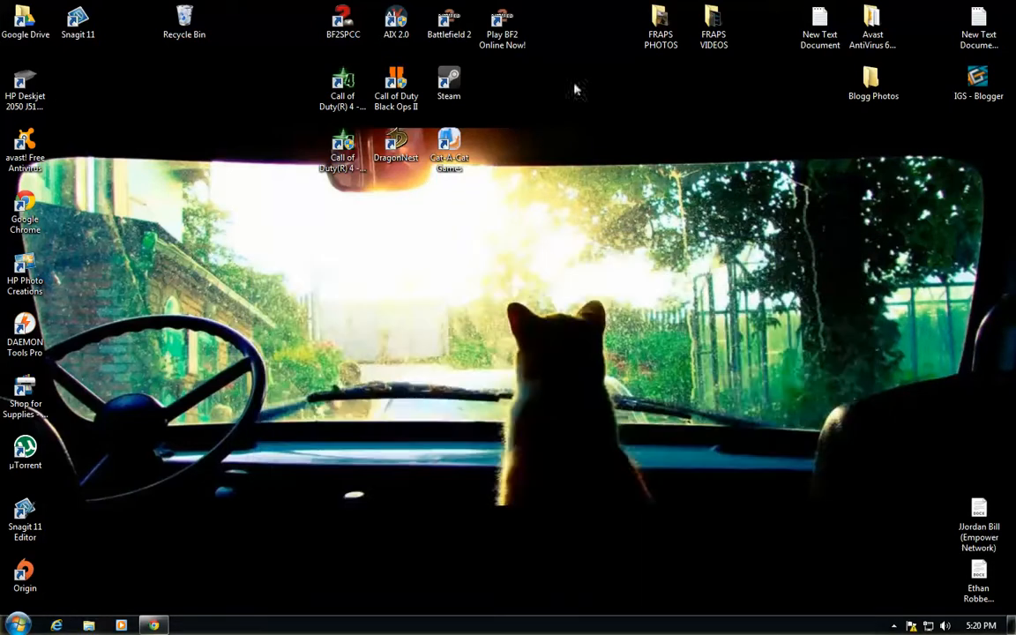
left_click(395, 21)
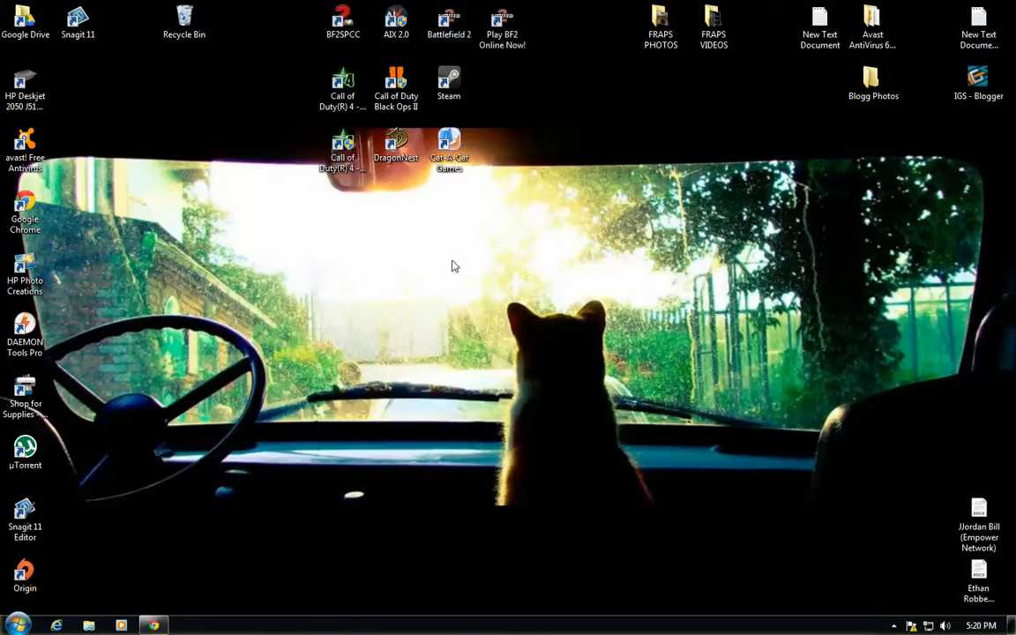
mouse_move(657, 286)
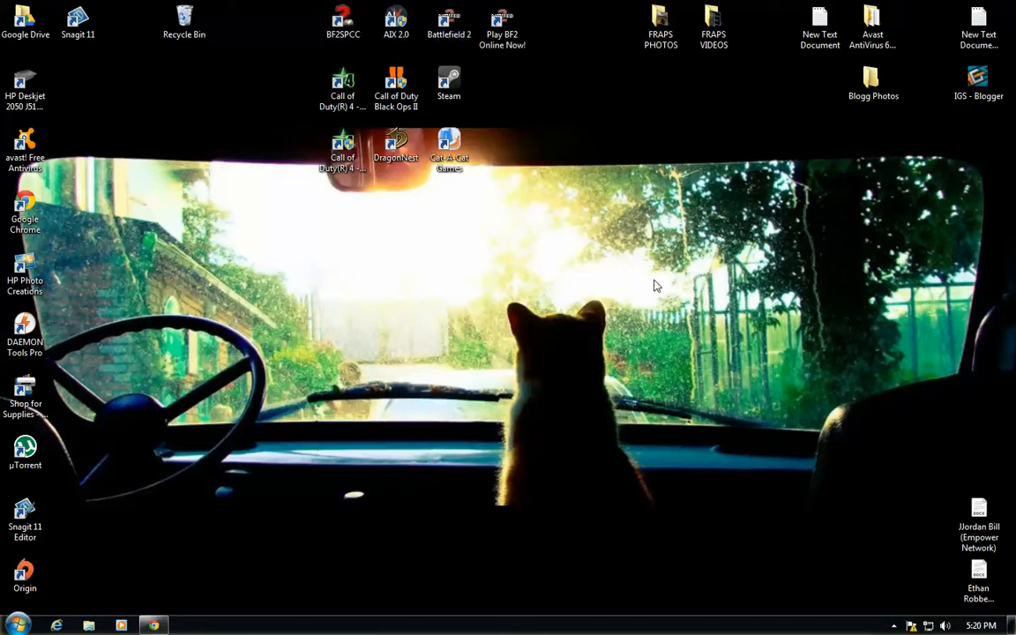